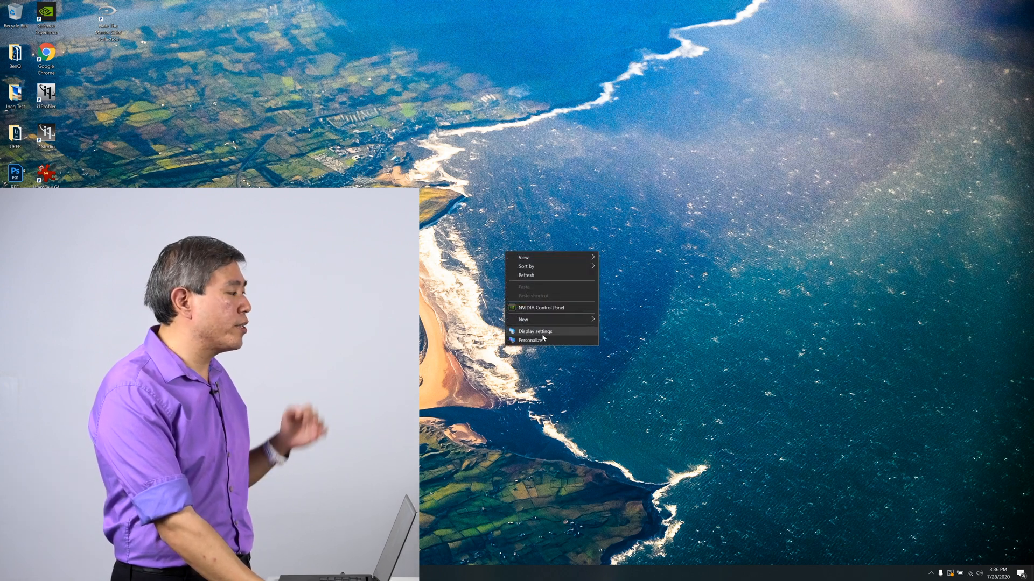
Open Display settings from the desktop and select display 2, the external monitor.
left_click(535, 331)
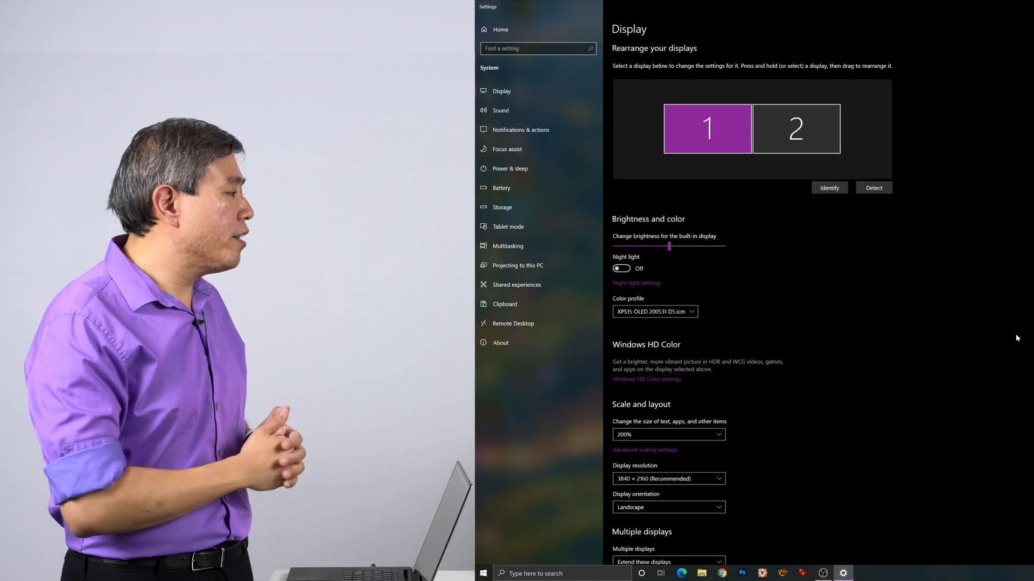
left_click(795, 128)
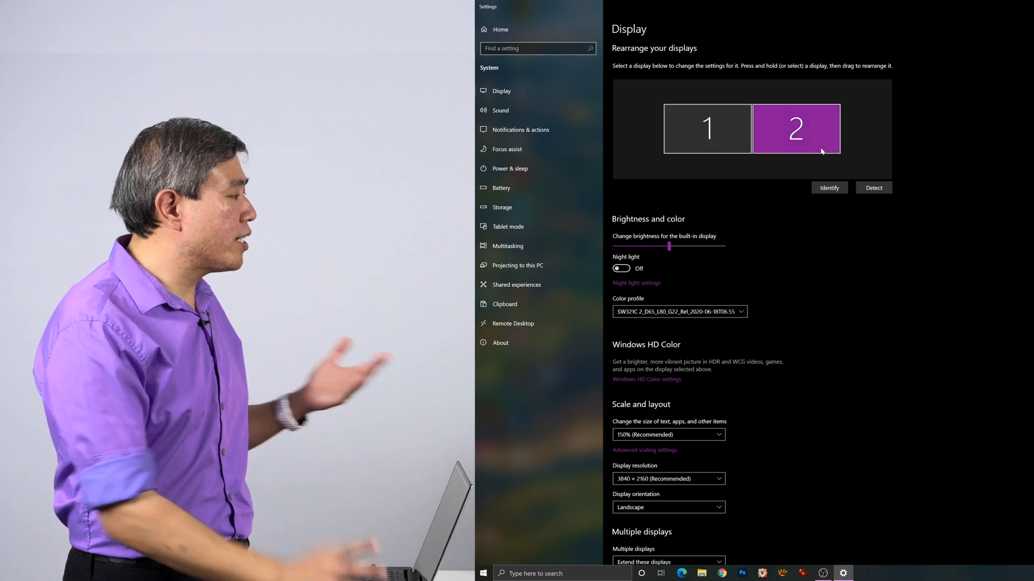
mouse_move(772, 204)
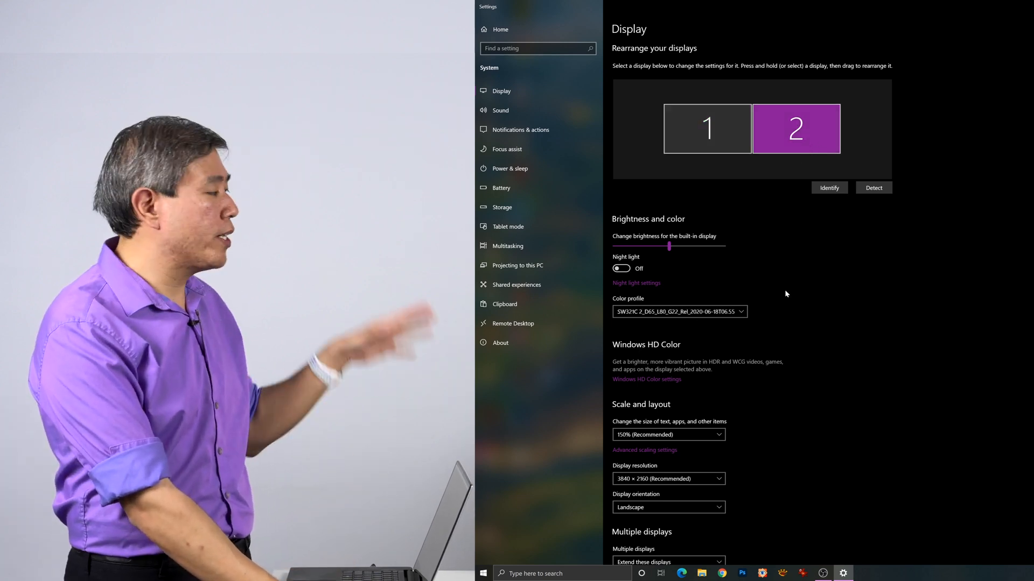
scroll("down", 3)
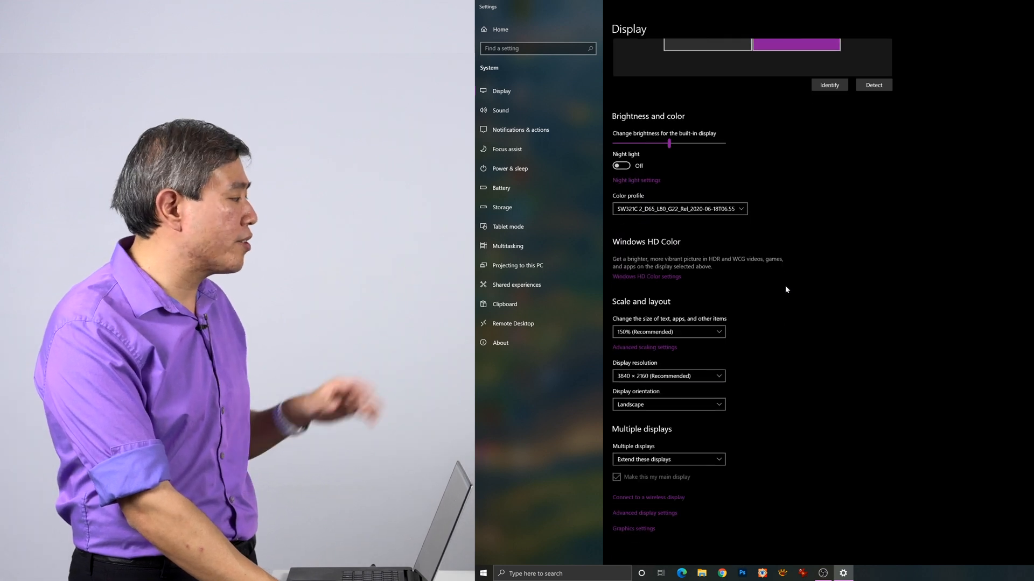
mouse_move(730, 431)
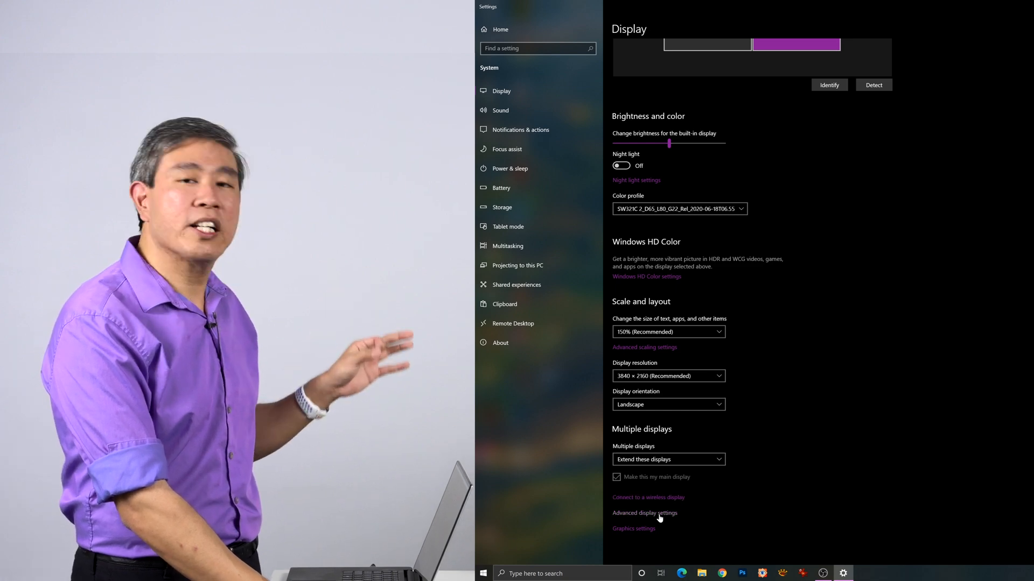
Open Advanced display settings with Display 2: BenQ SW321C selected in the display list.
left_click(644, 513)
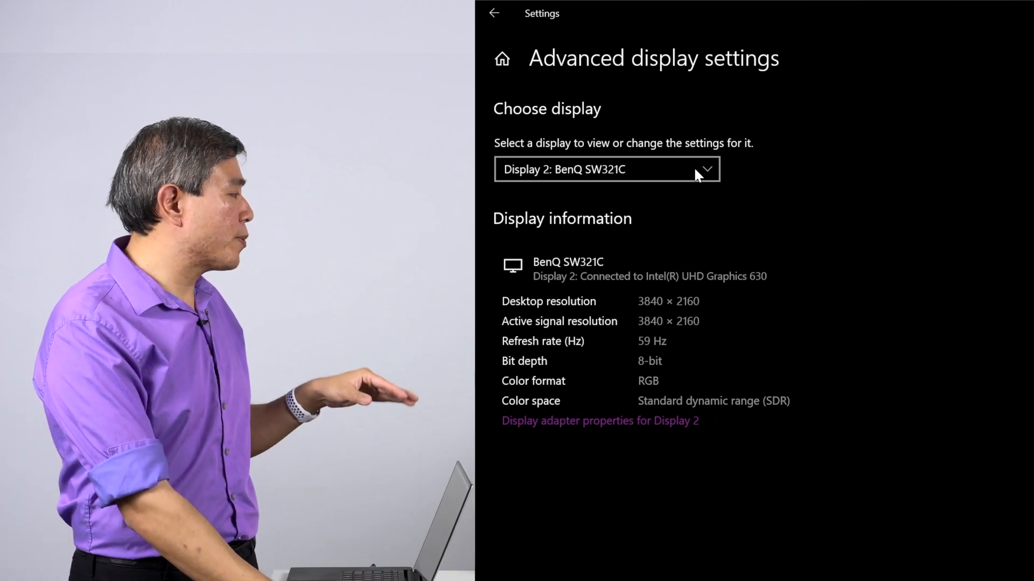
left_click(605, 170)
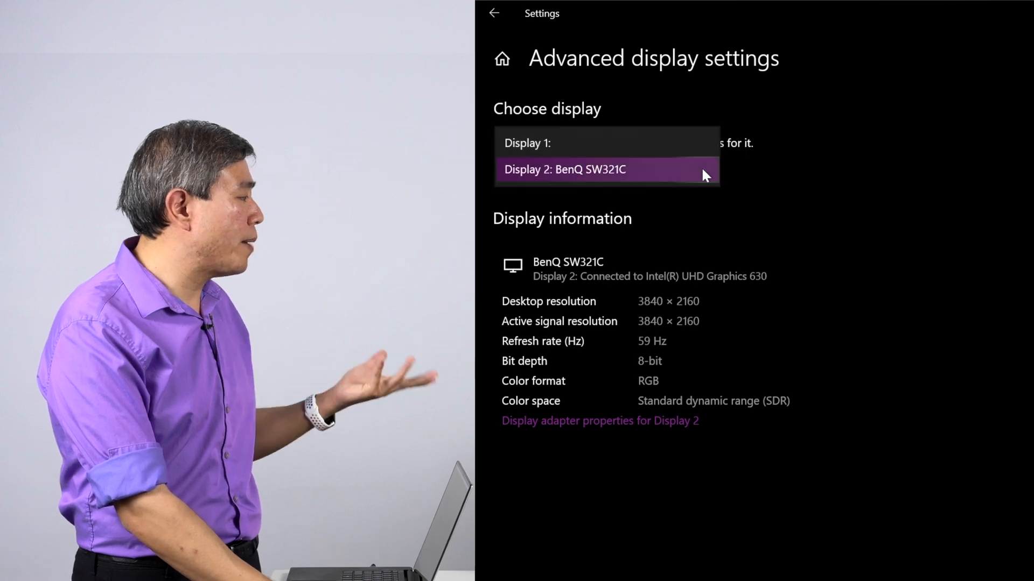
left_click(604, 169)
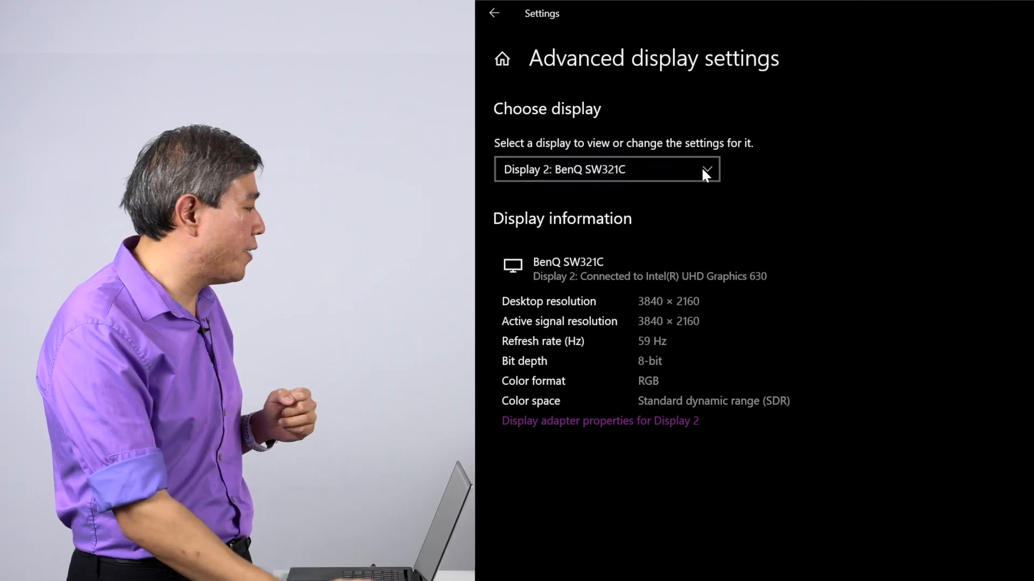
mouse_move(654, 430)
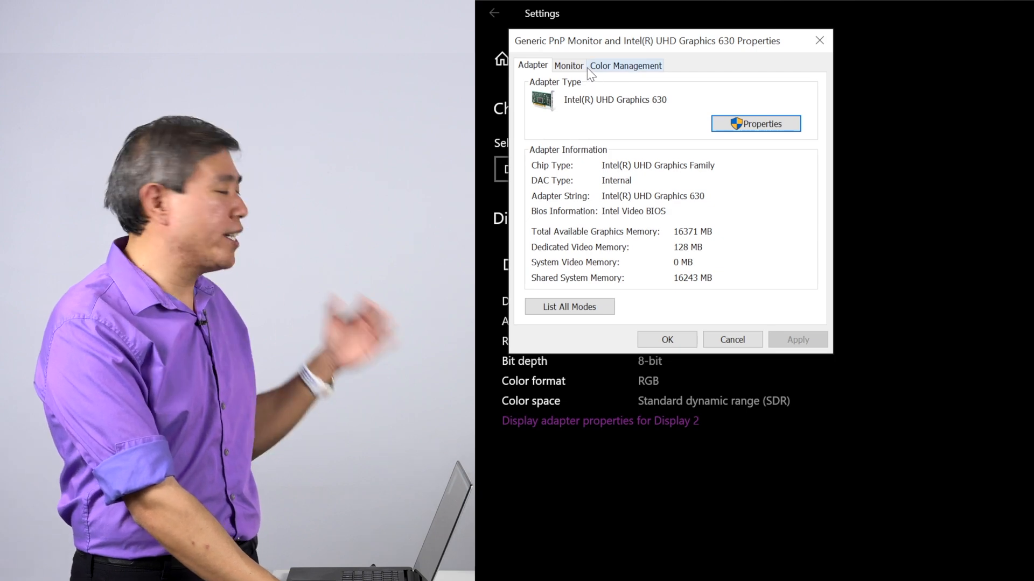
Show the Monitor tab and list refresh rates, with 59 Hertz current.
left_click(568, 65)
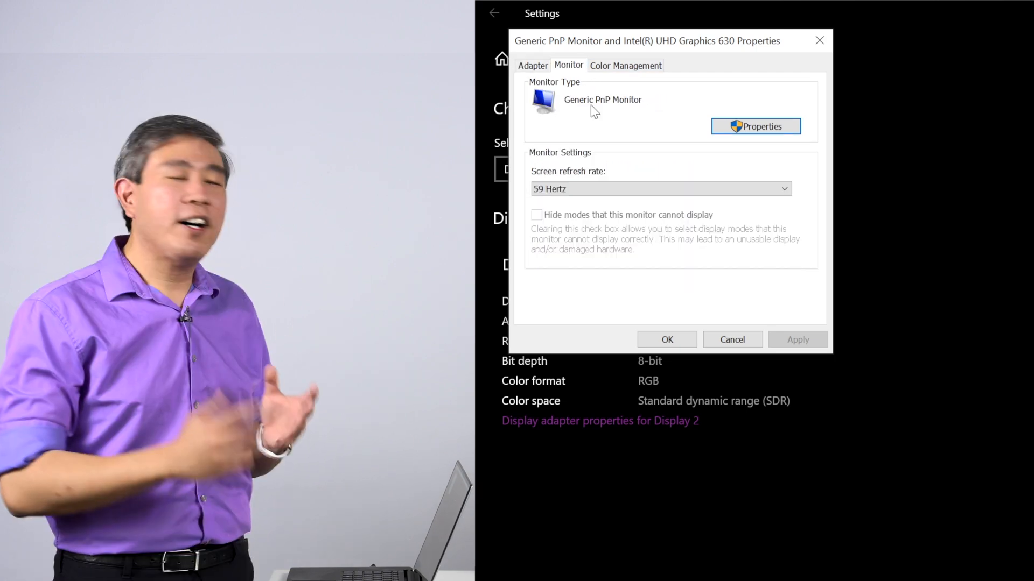
left_click(659, 189)
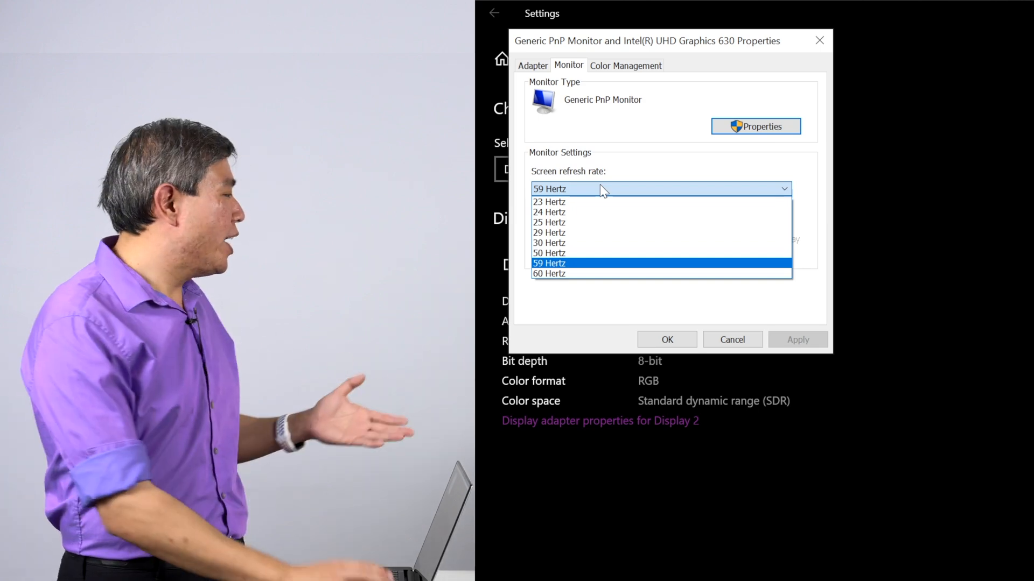
mouse_move(607, 232)
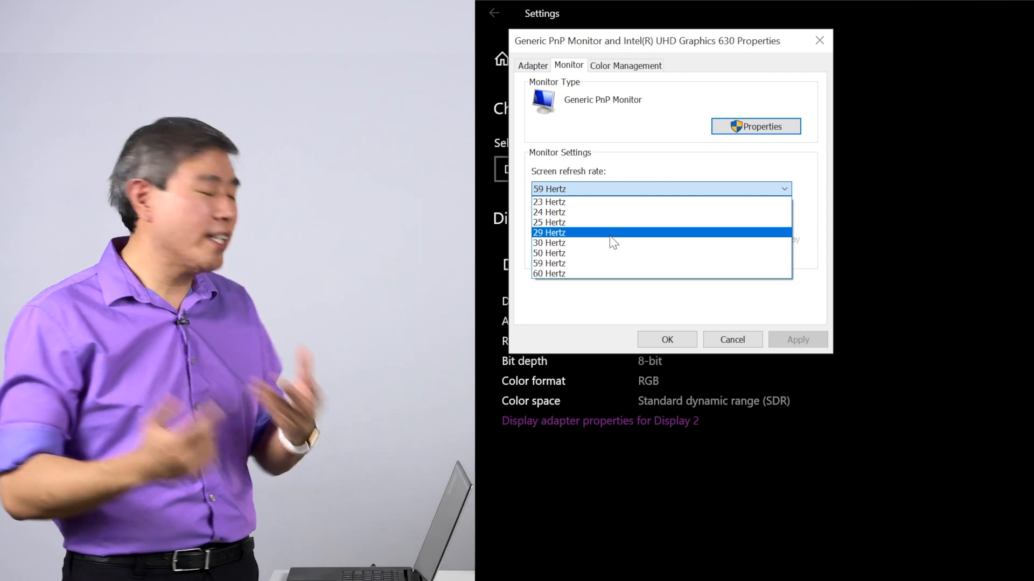
Apply a 60 Hertz refresh rate to the BenQ monitor and keep the change.
left_click(549, 274)
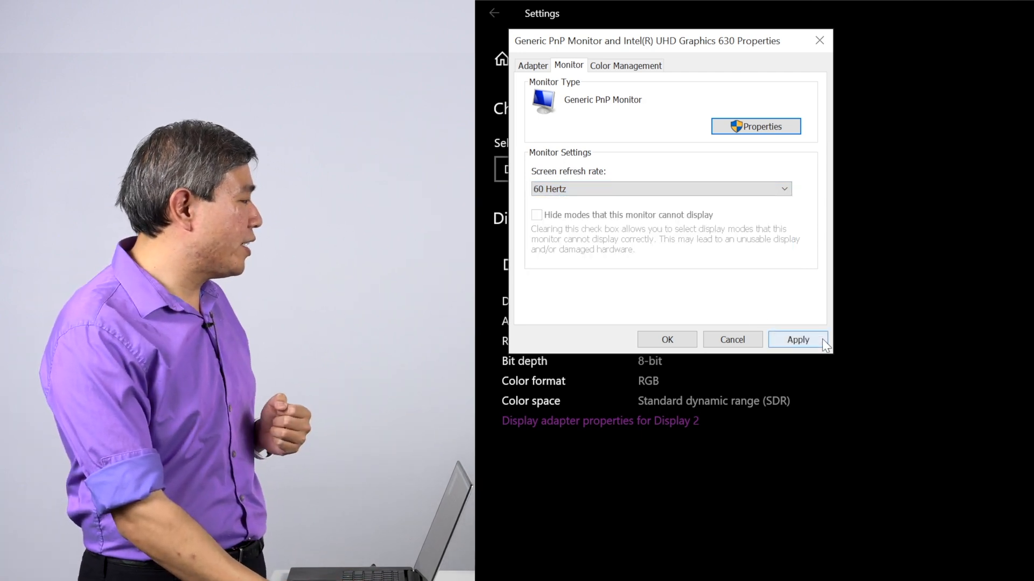
left_click(797, 340)
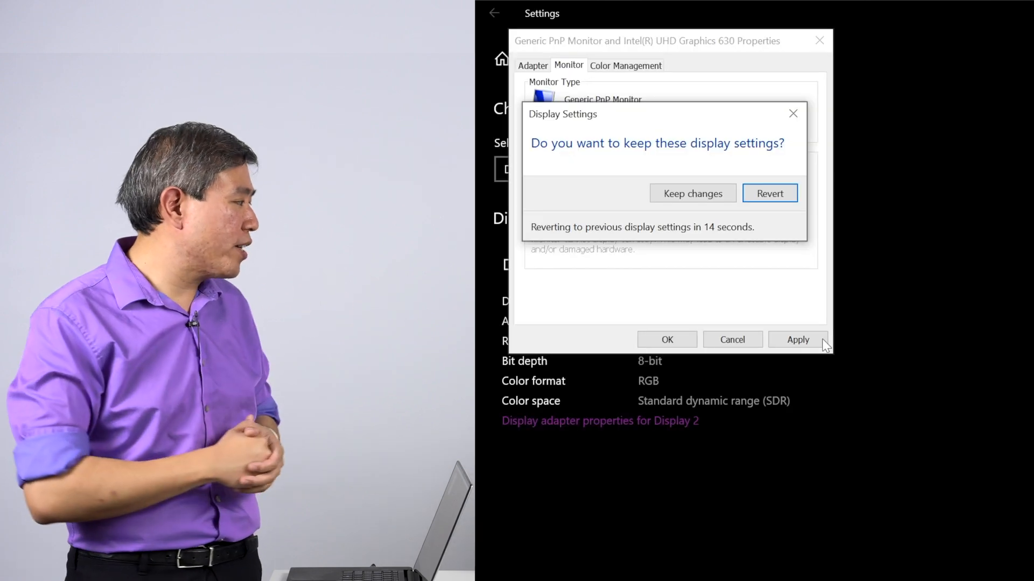
left_click(691, 193)
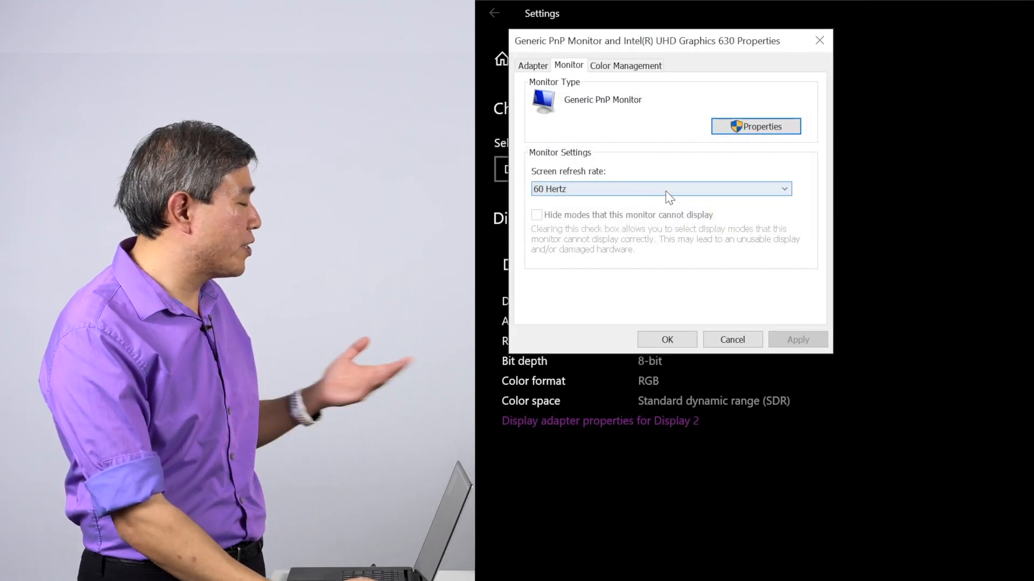
left_click(660, 189)
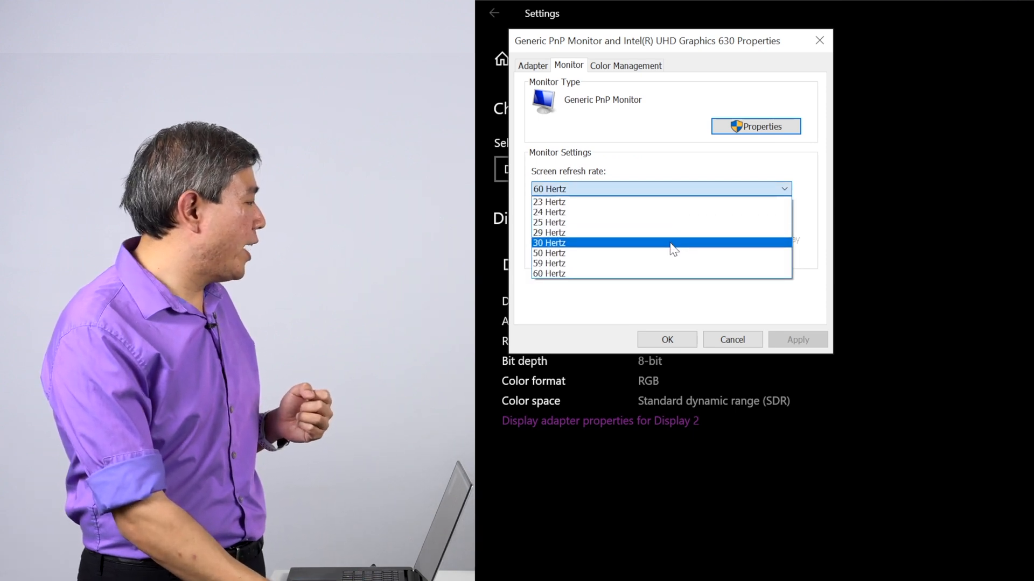
Briefly apply 30 Hertz, keep 60 Hertz, and close the properties window with OK.
left_click(548, 243)
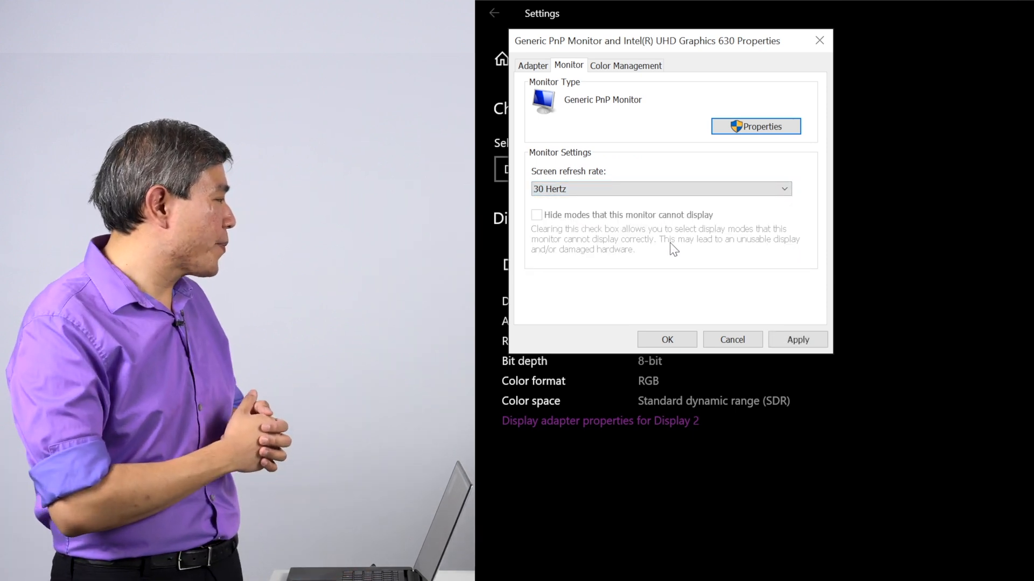
left_click(796, 339)
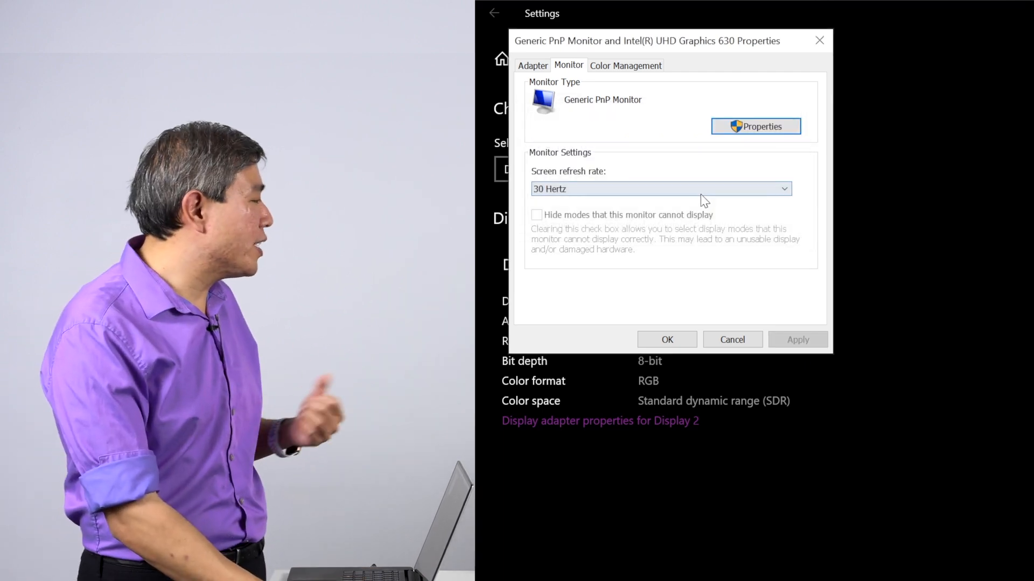
left_click(659, 188)
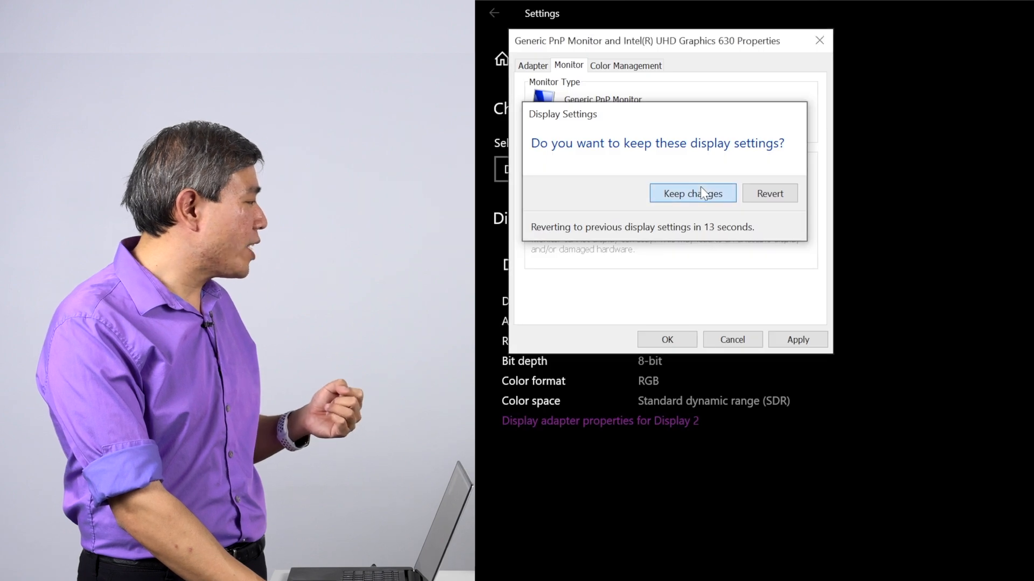
left_click(692, 193)
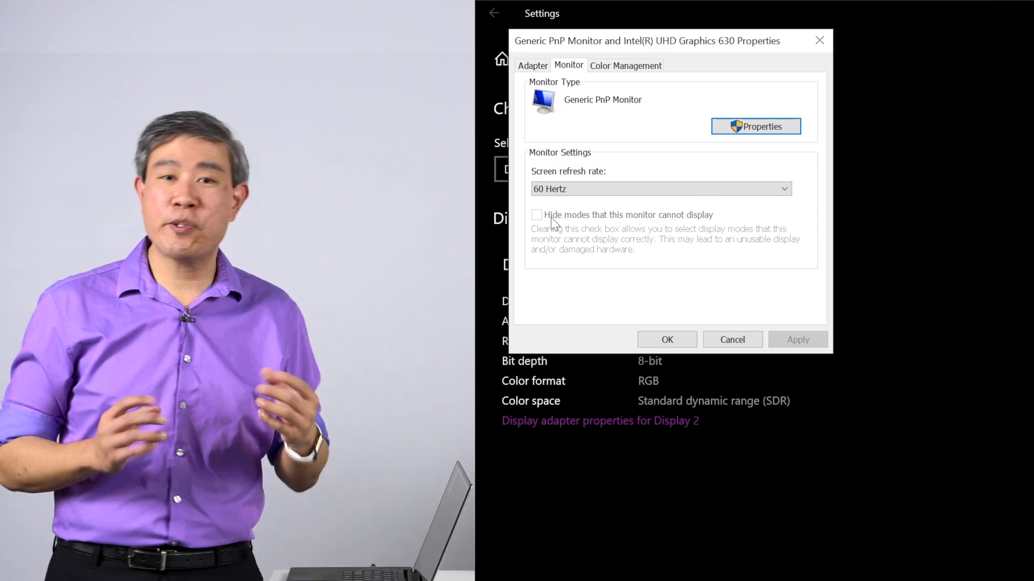
mouse_move(587, 232)
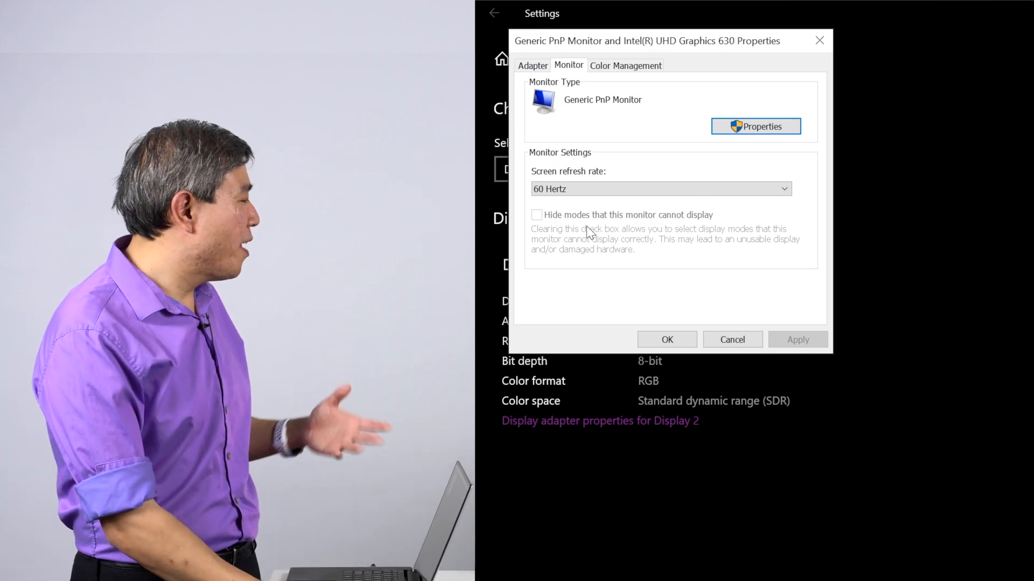
left_click(659, 189)
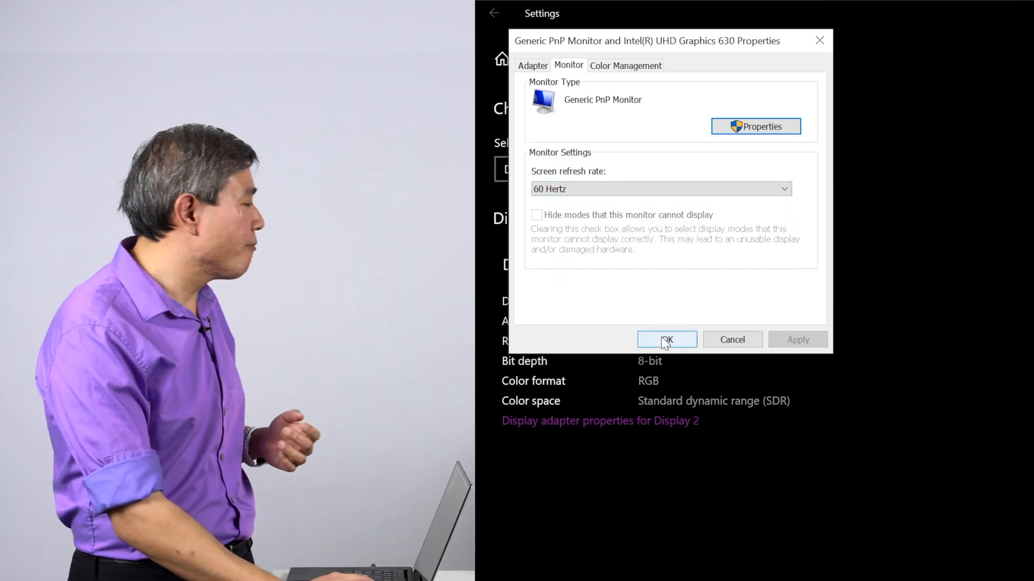
left_click(665, 340)
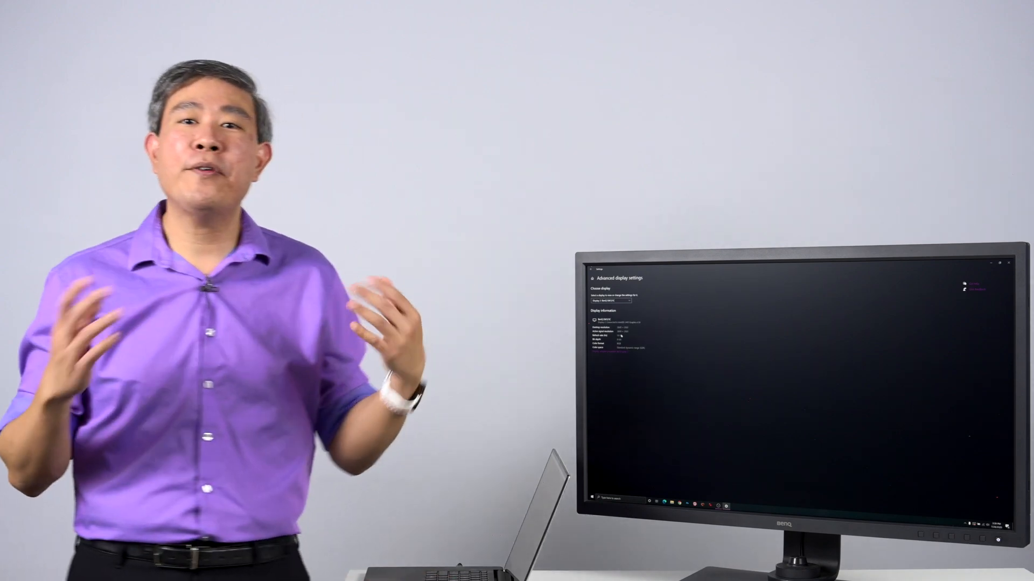